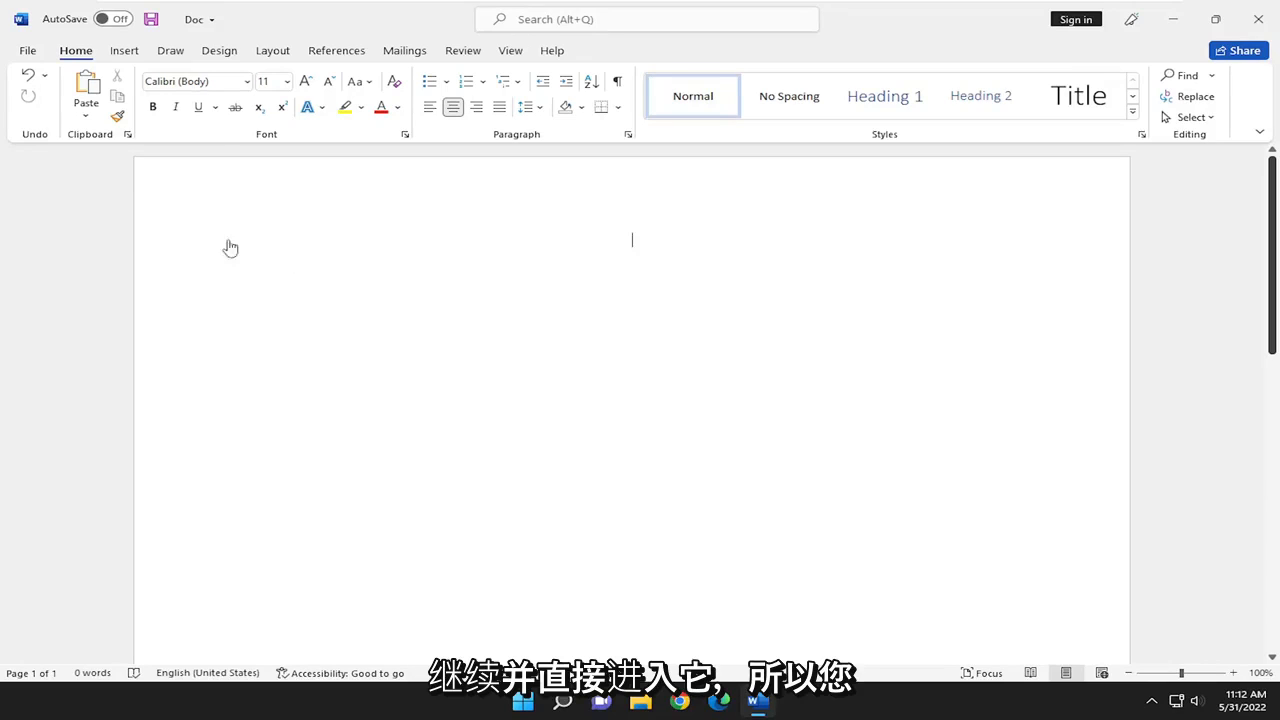
Turn on Continuous line numbering from the Layout ribbon's Line Numbers menu
click(272, 50)
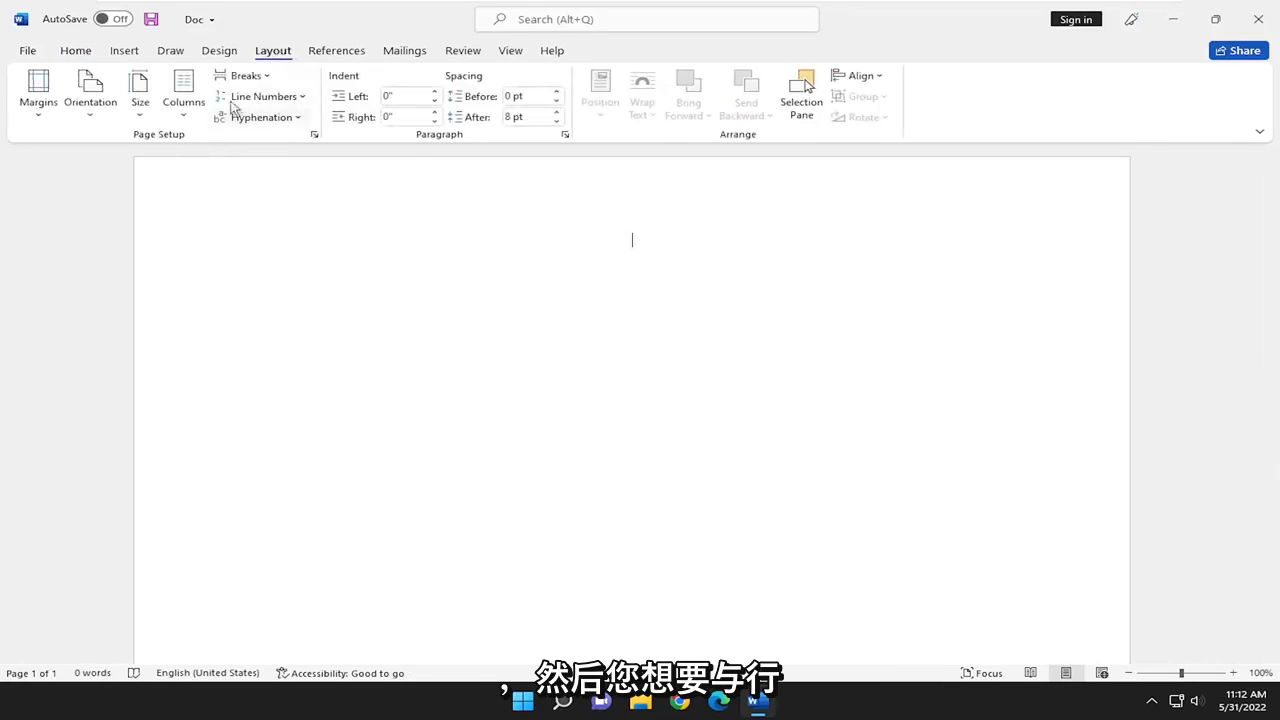
click(264, 96)
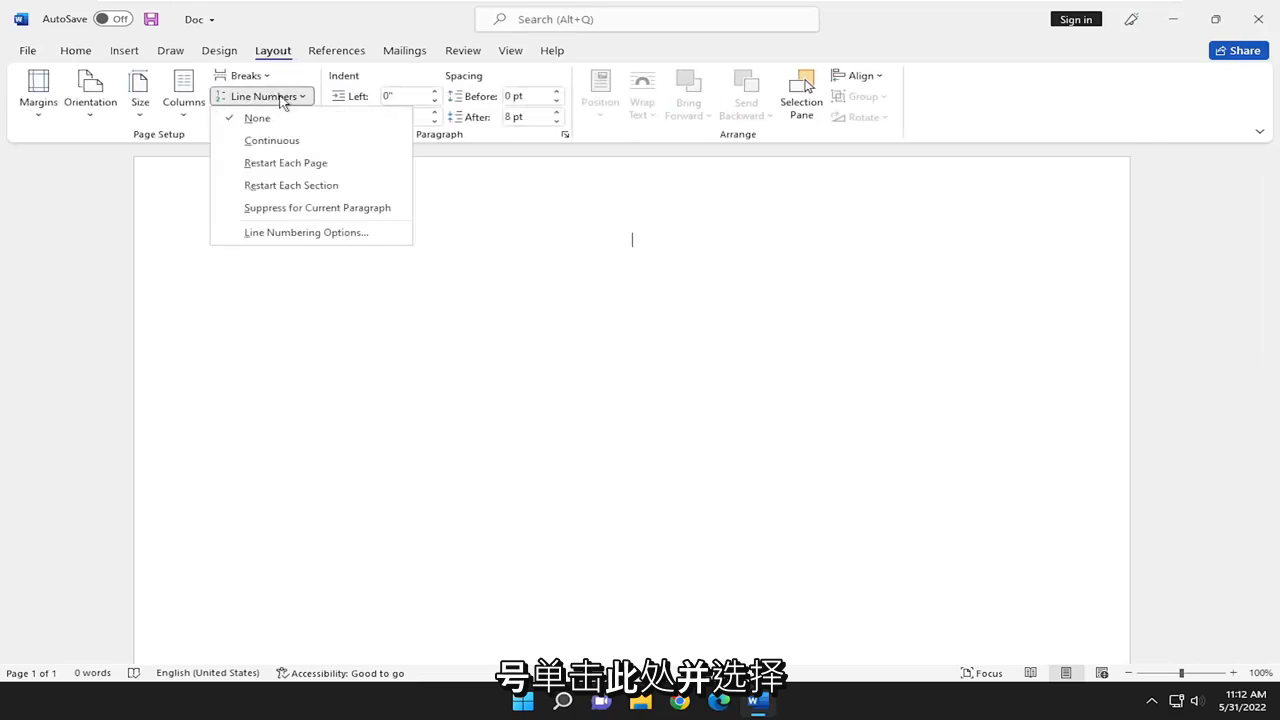
click(272, 140)
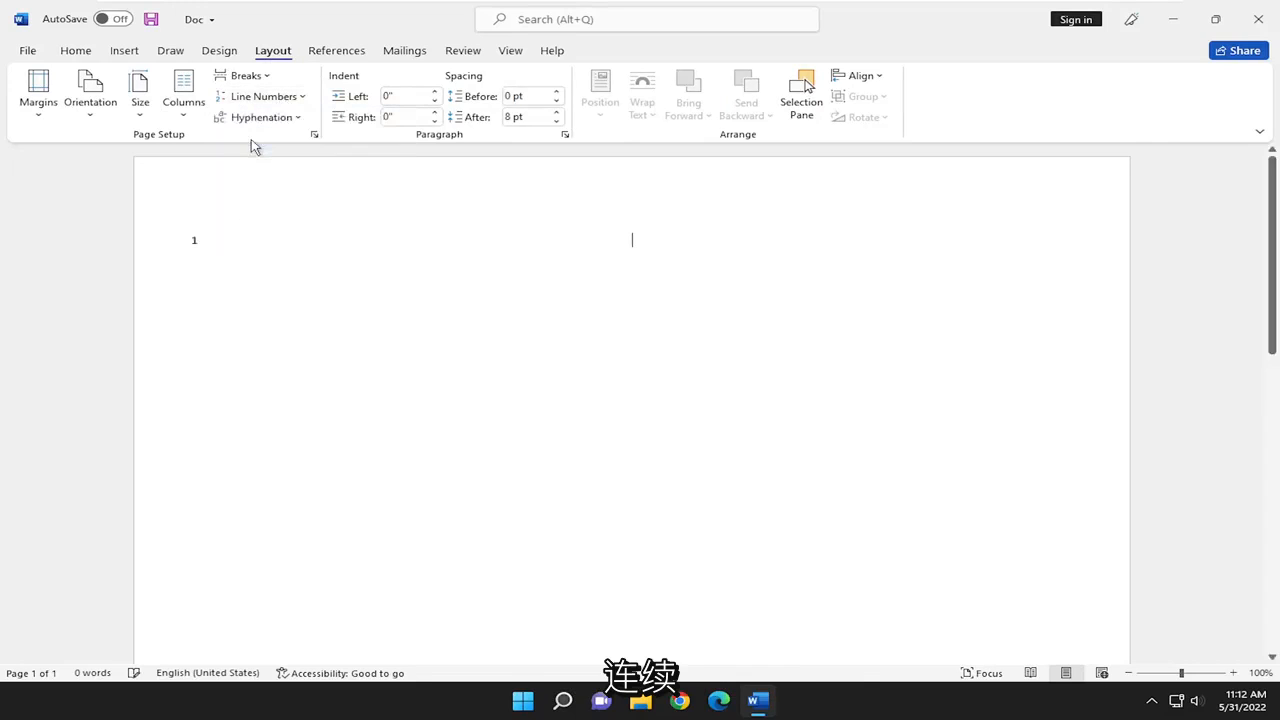
Type several short lines so margin numbers 1 through 9 appear
text(ed)
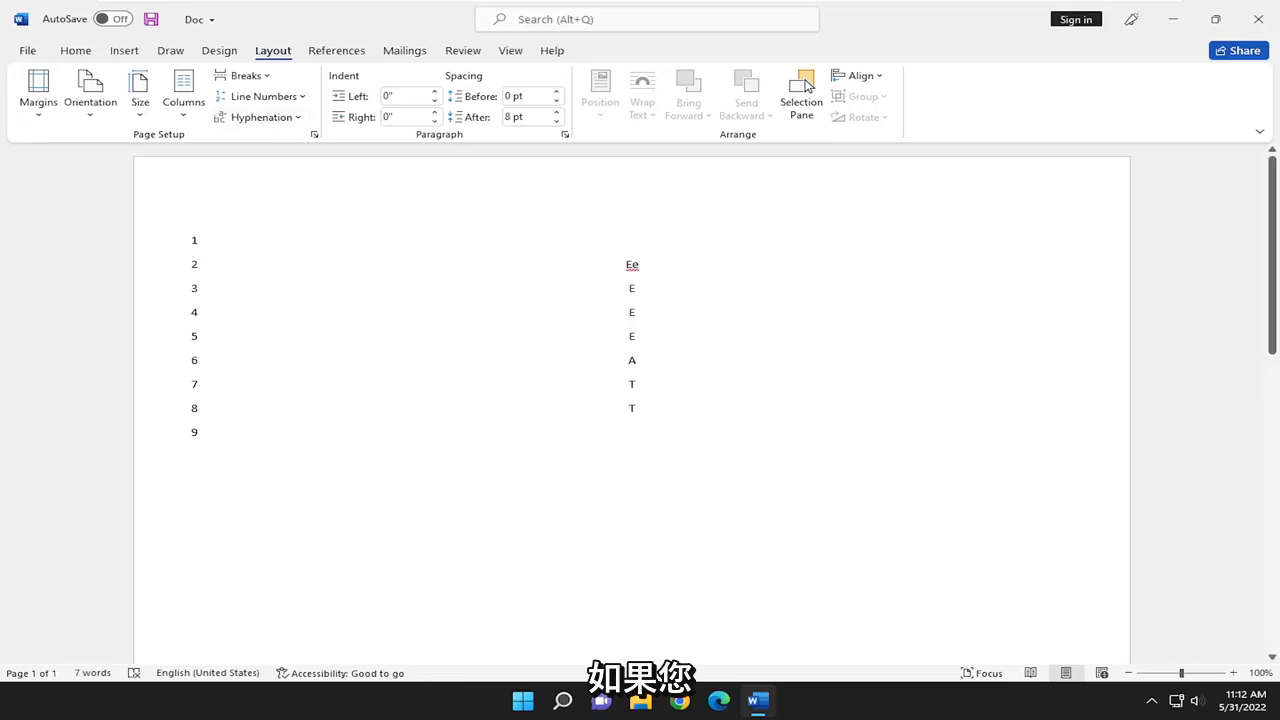
click(632, 432)
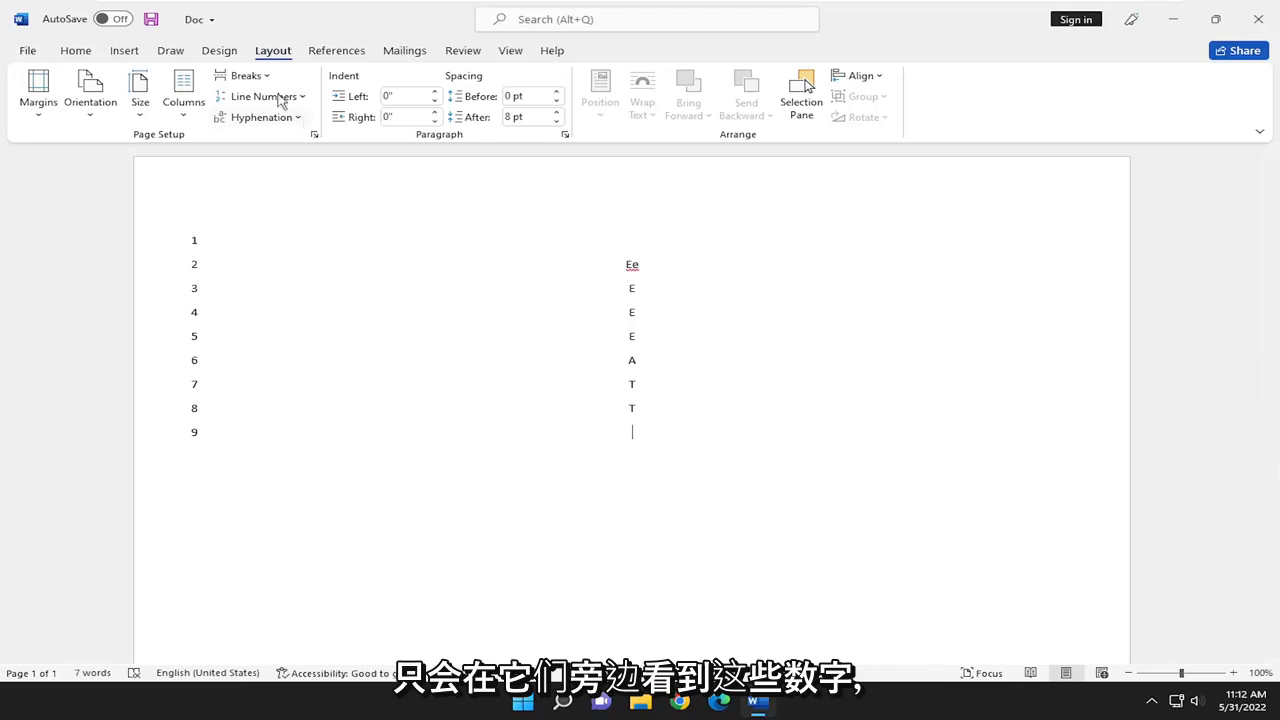
Reopen the Line Numbers menu showing Continuous as the current setting
click(262, 96)
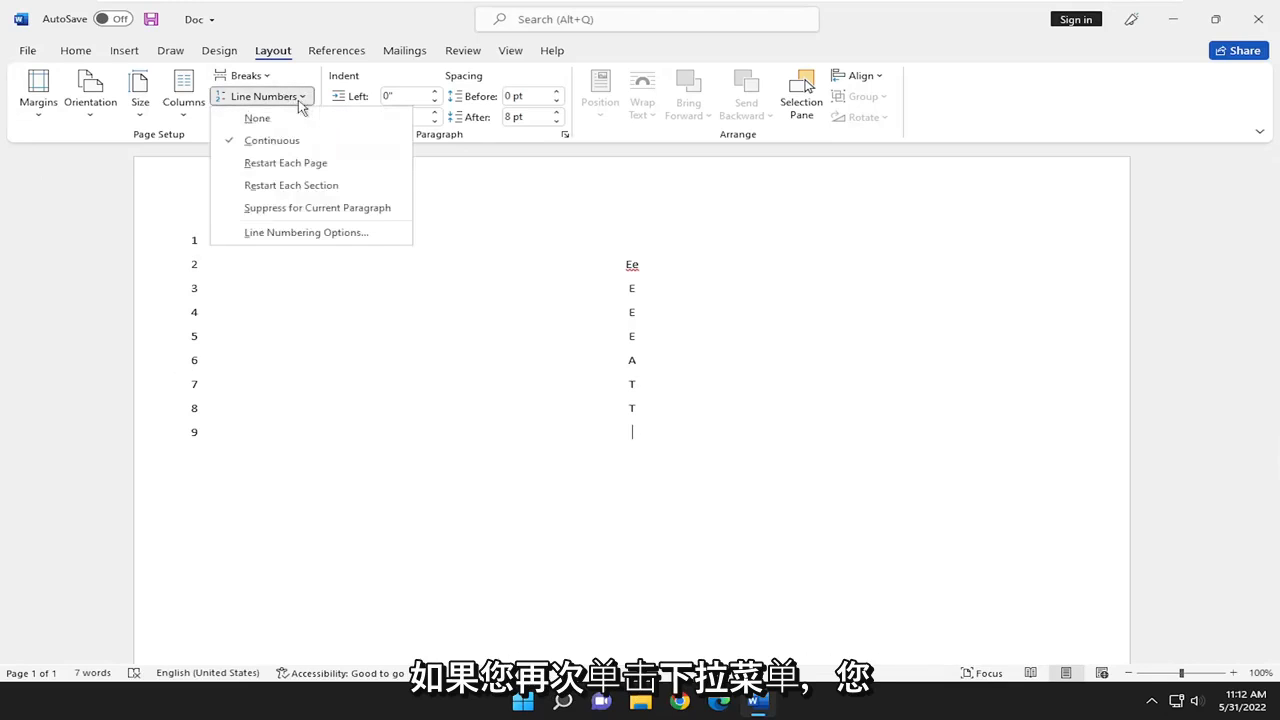
mouse_move(284, 164)
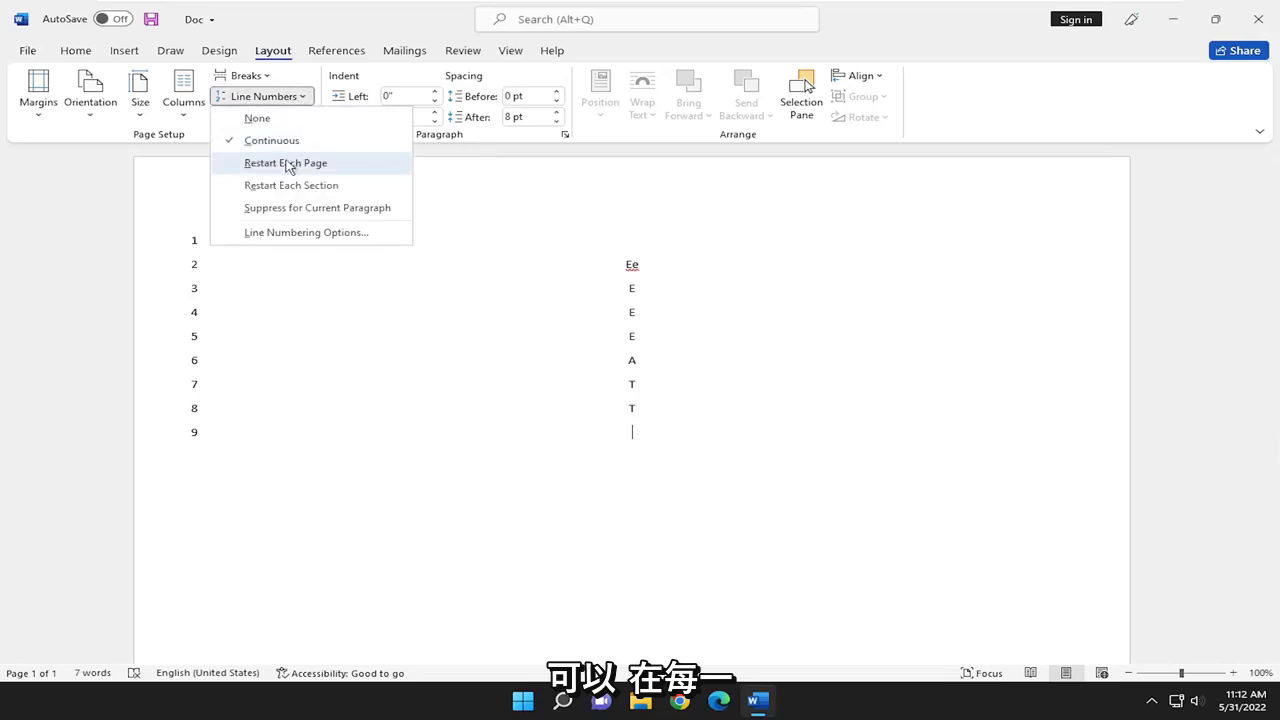
mouse_move(292, 184)
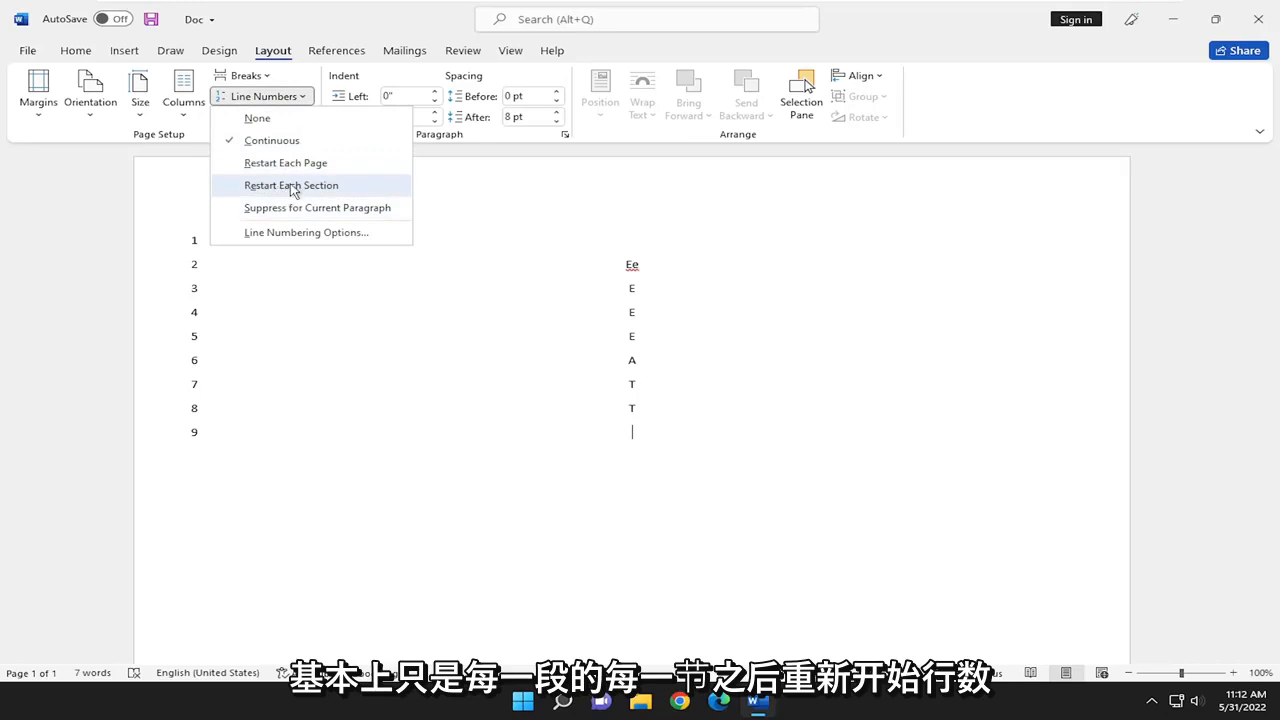
mouse_move(294, 212)
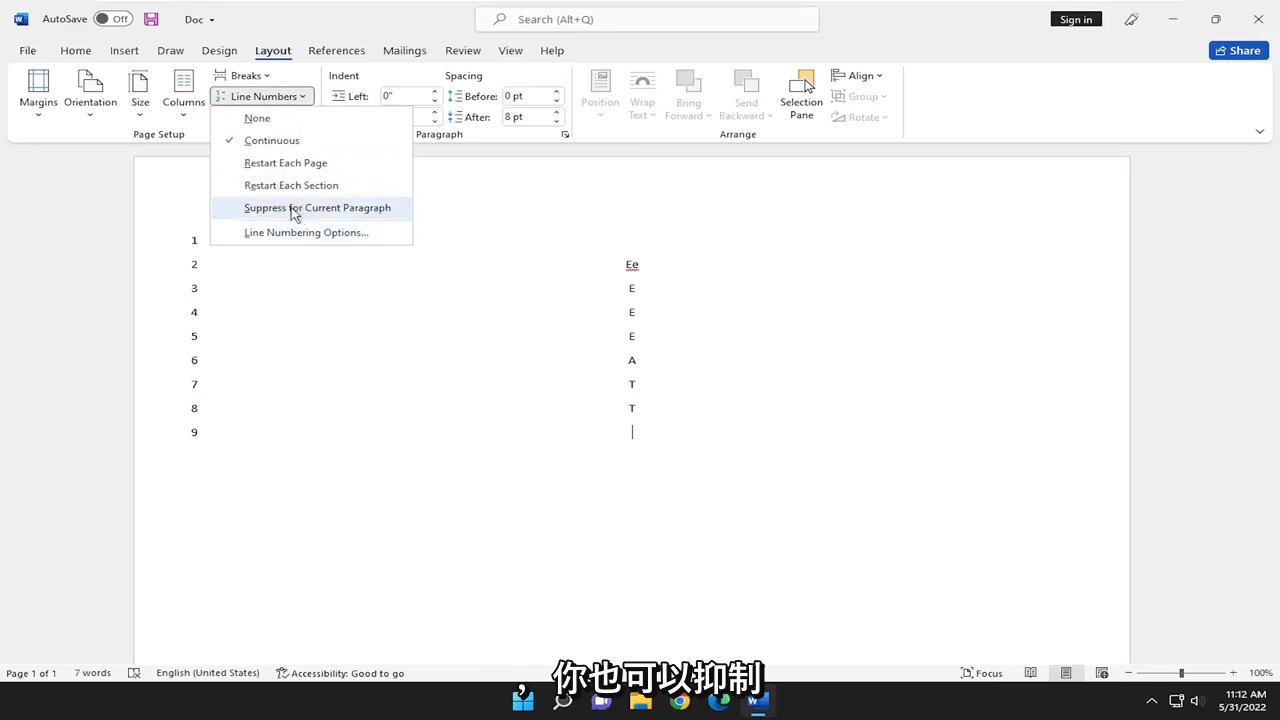
mouse_move(236, 308)
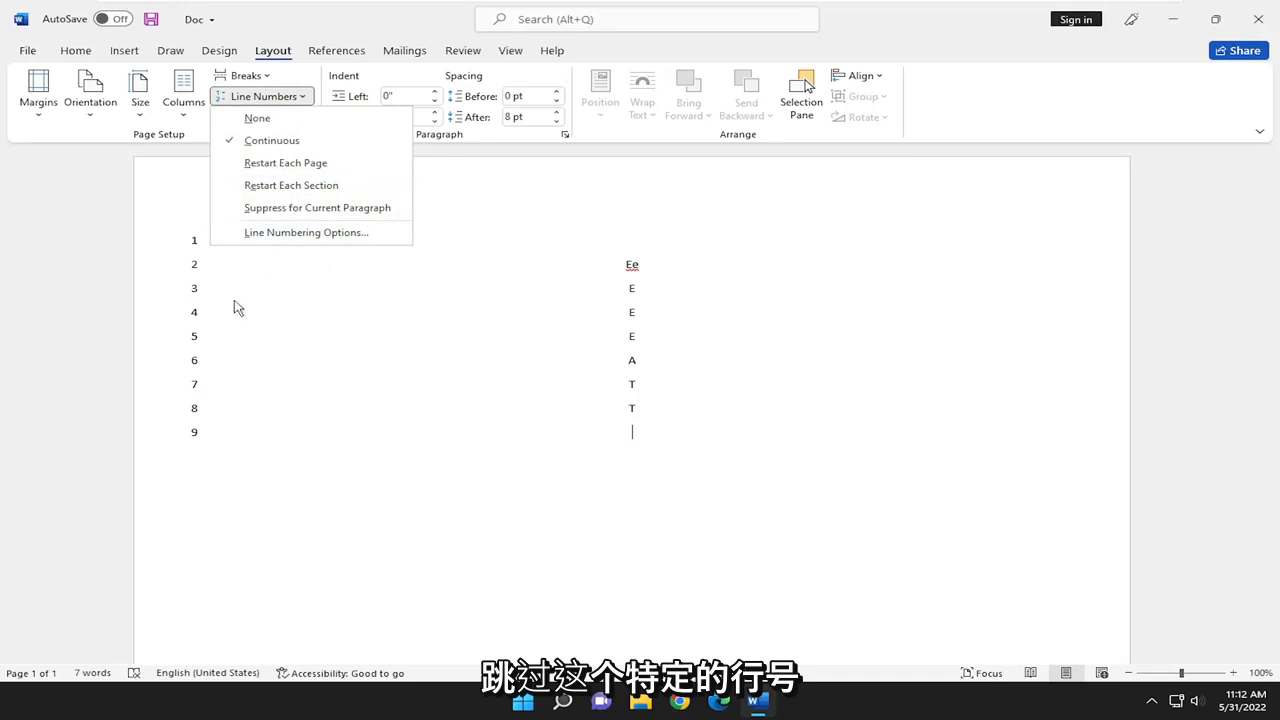
mouse_move(288, 408)
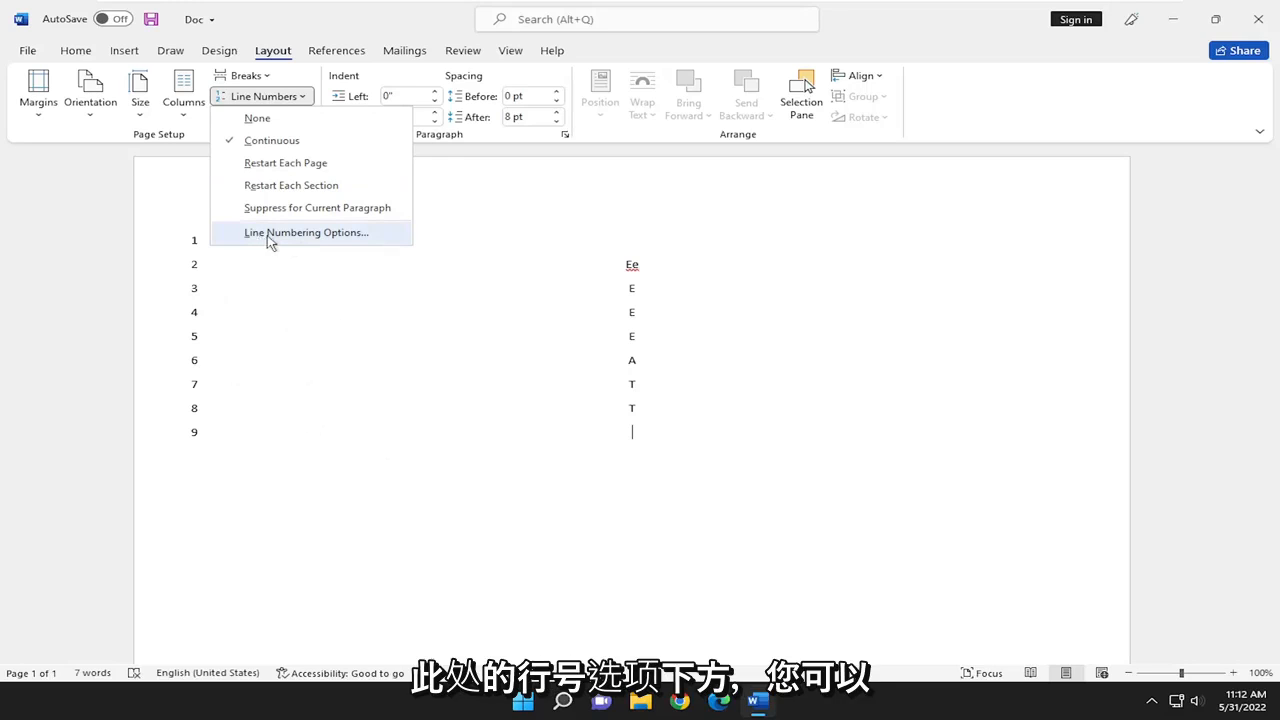
In Page Setup's Layout settings, set Vertical alignment to Center and apply it
click(306, 232)
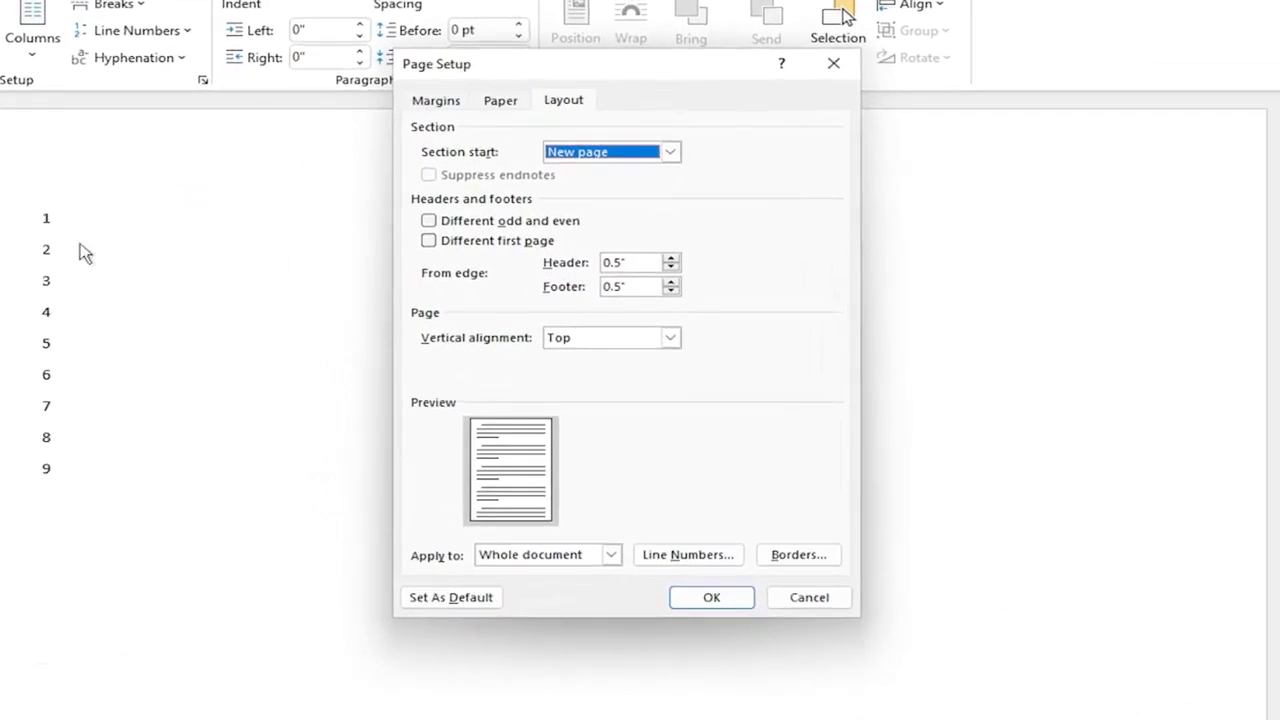
mouse_move(108, 414)
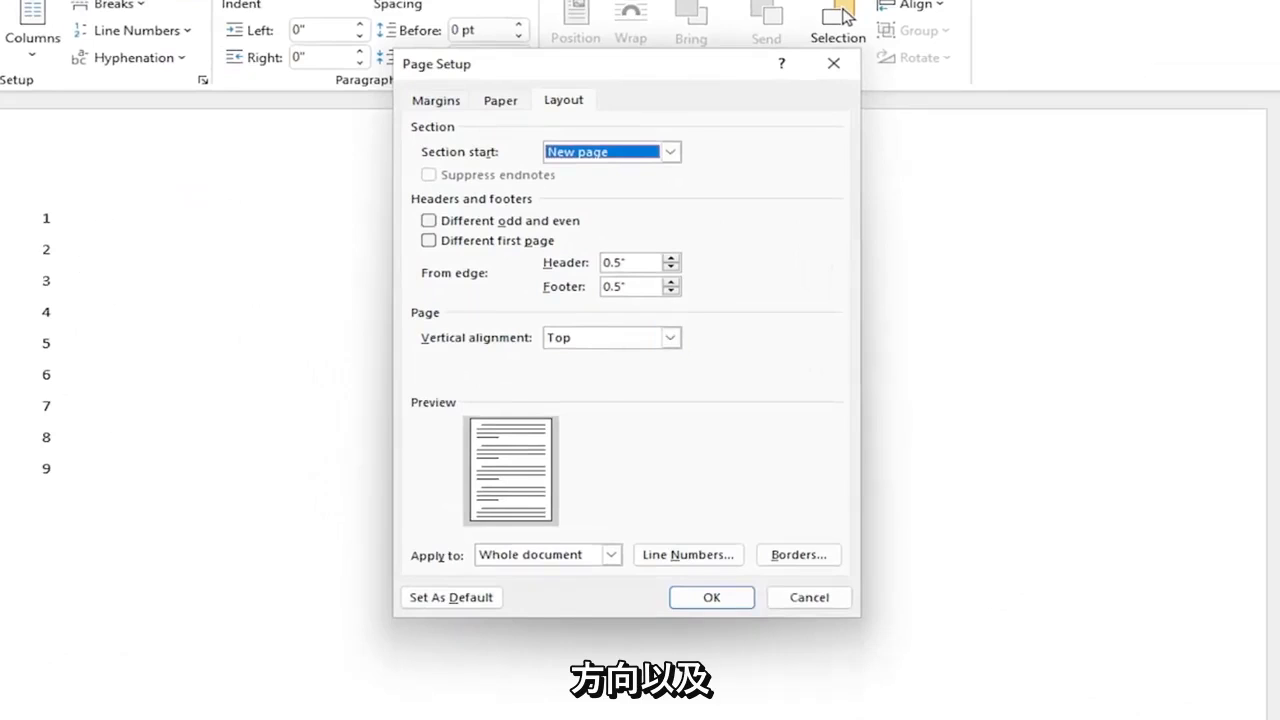
click(672, 336)
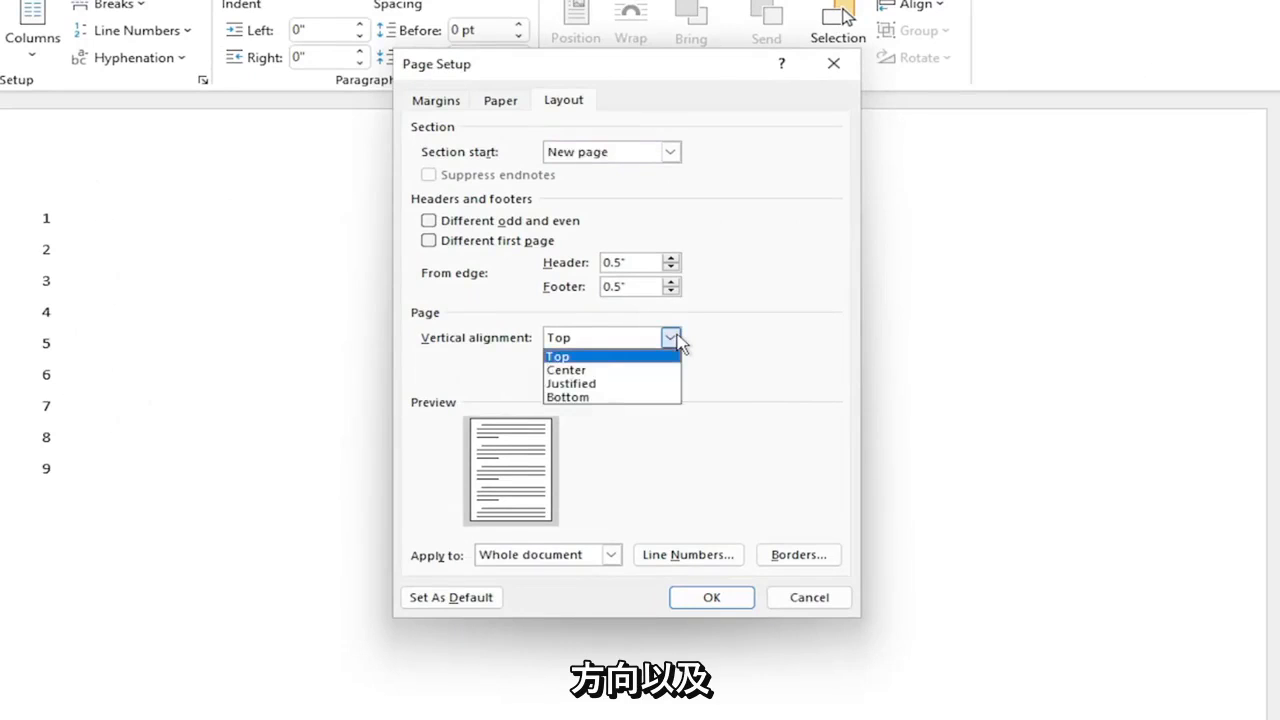
mouse_move(566, 368)
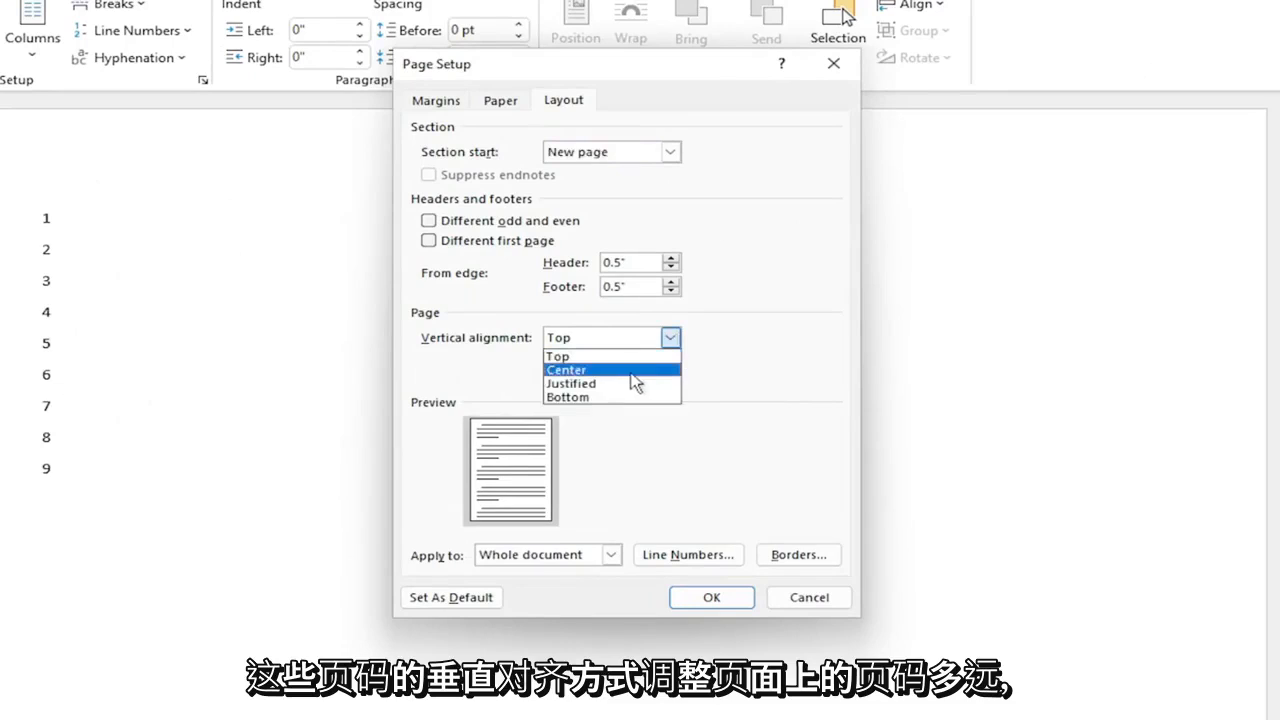
click(566, 368)
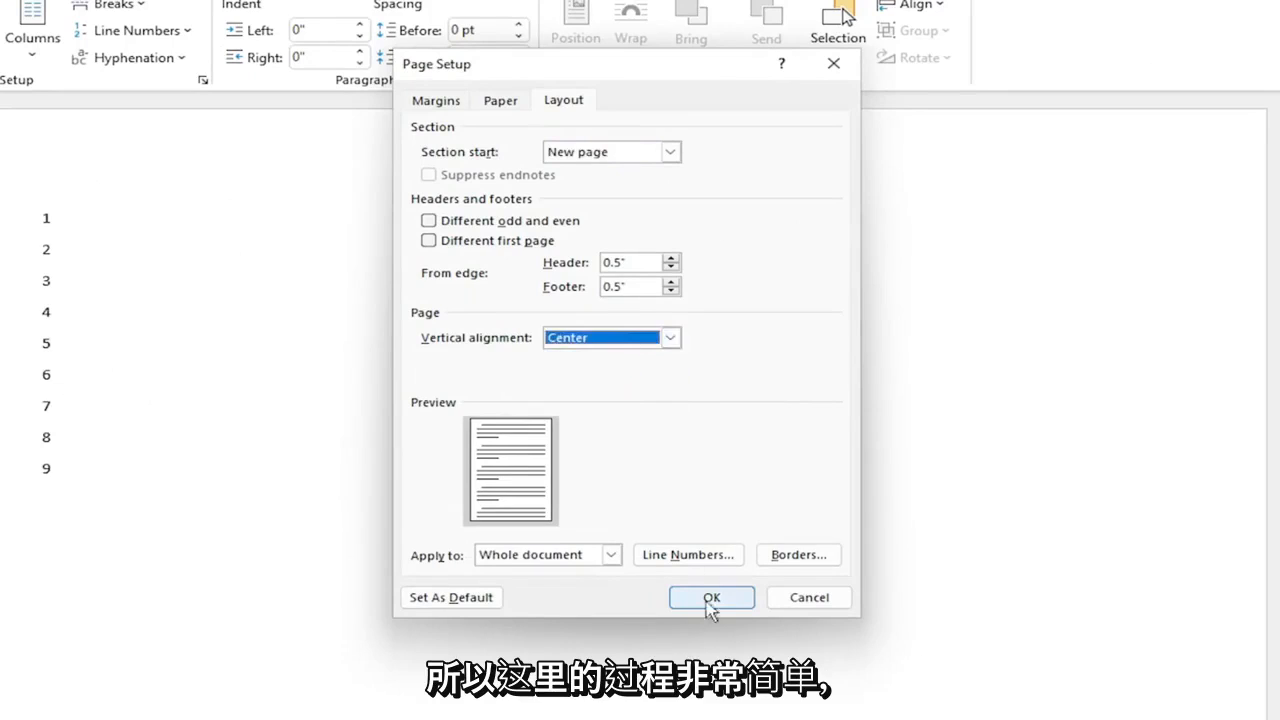
click(712, 596)
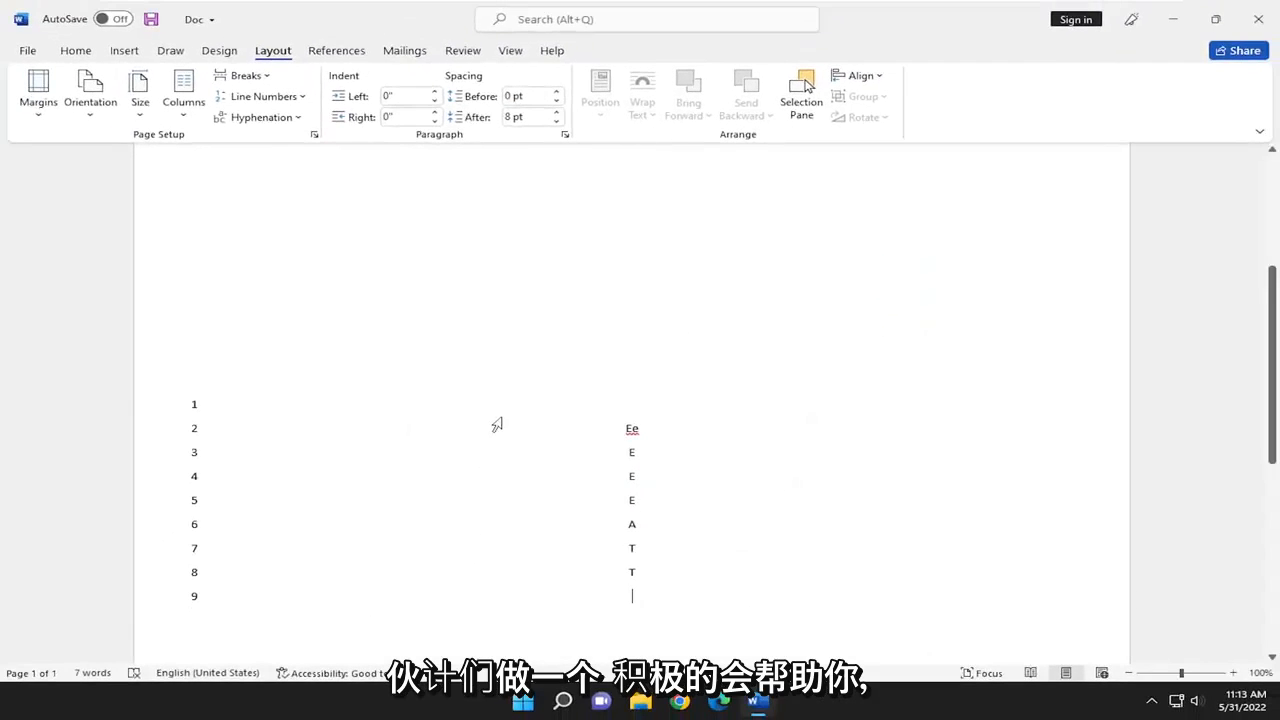
scroll(down, 3)
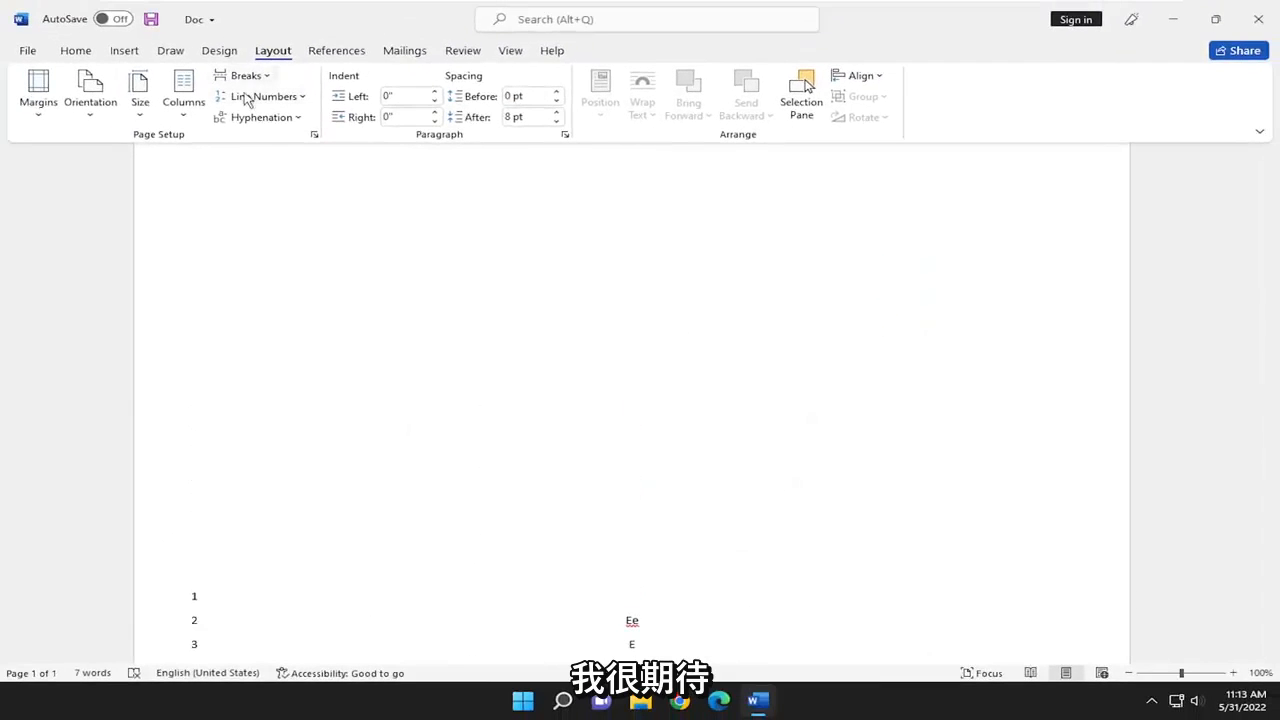